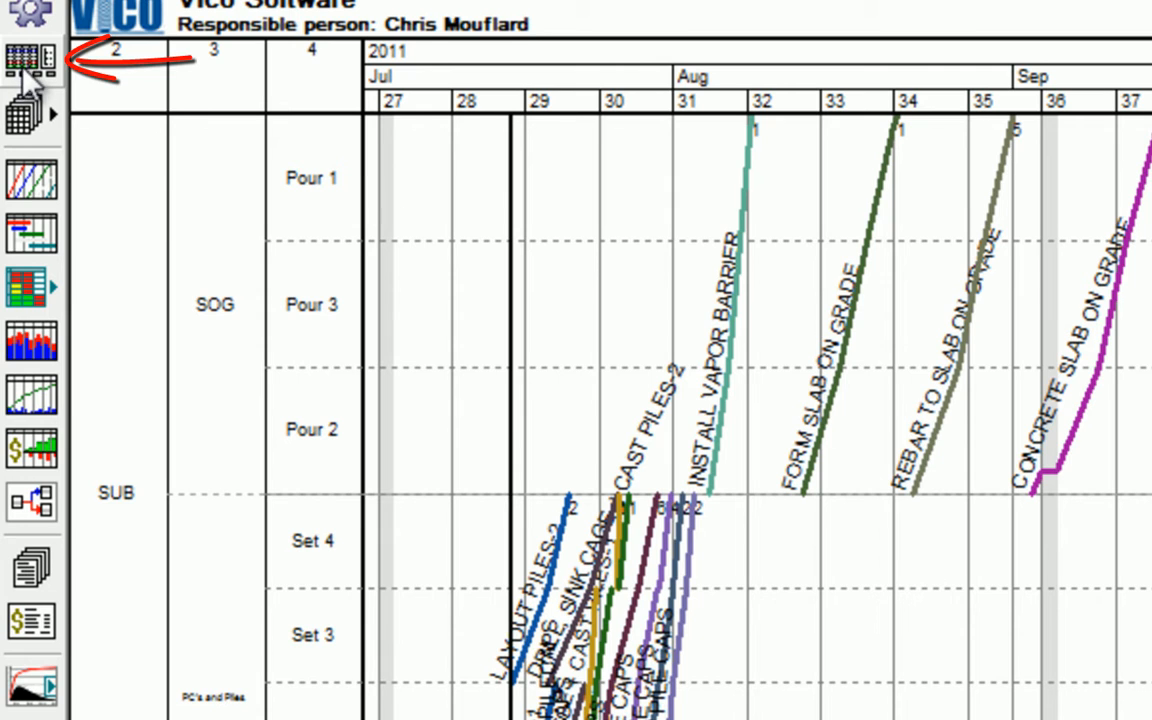
Switch the target bill of quantities to list Procurement task types
left_click(33, 52)
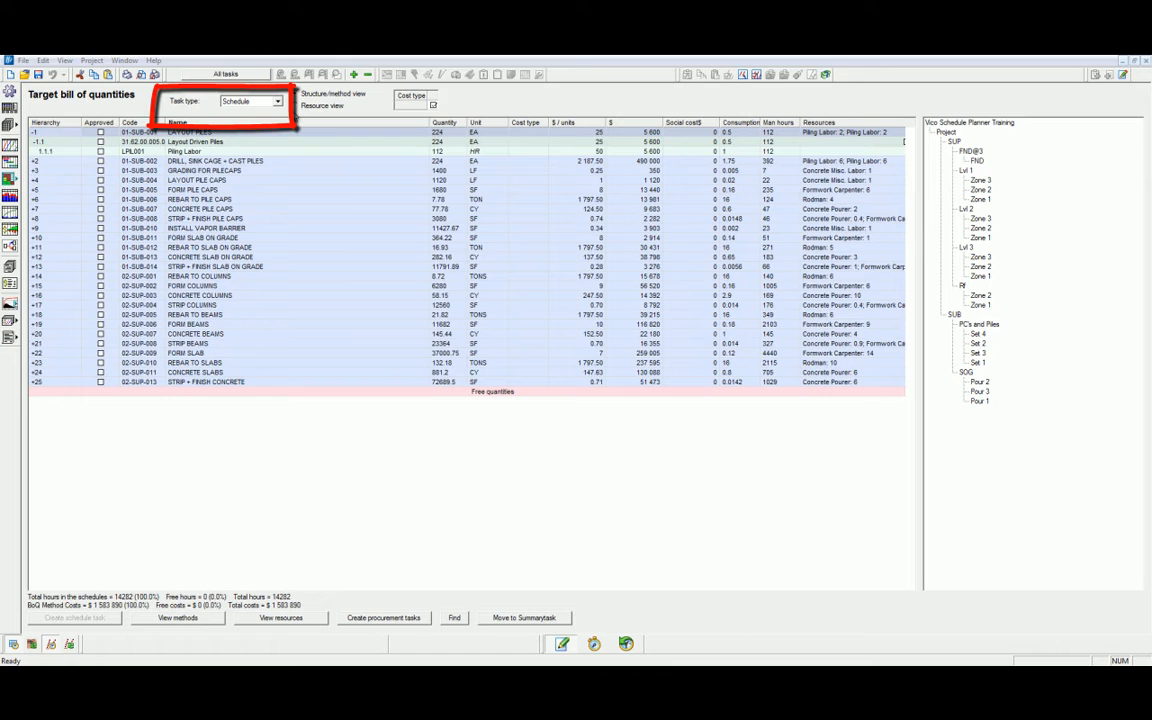
left_click(277, 102)
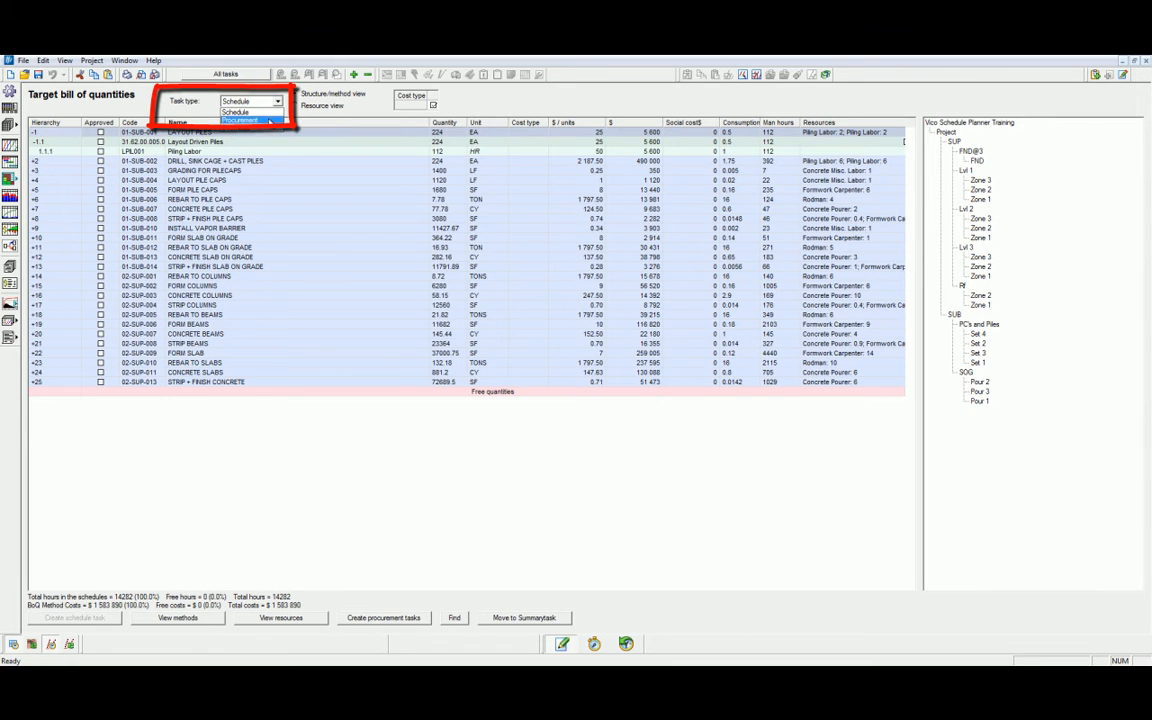
left_click(255, 120)
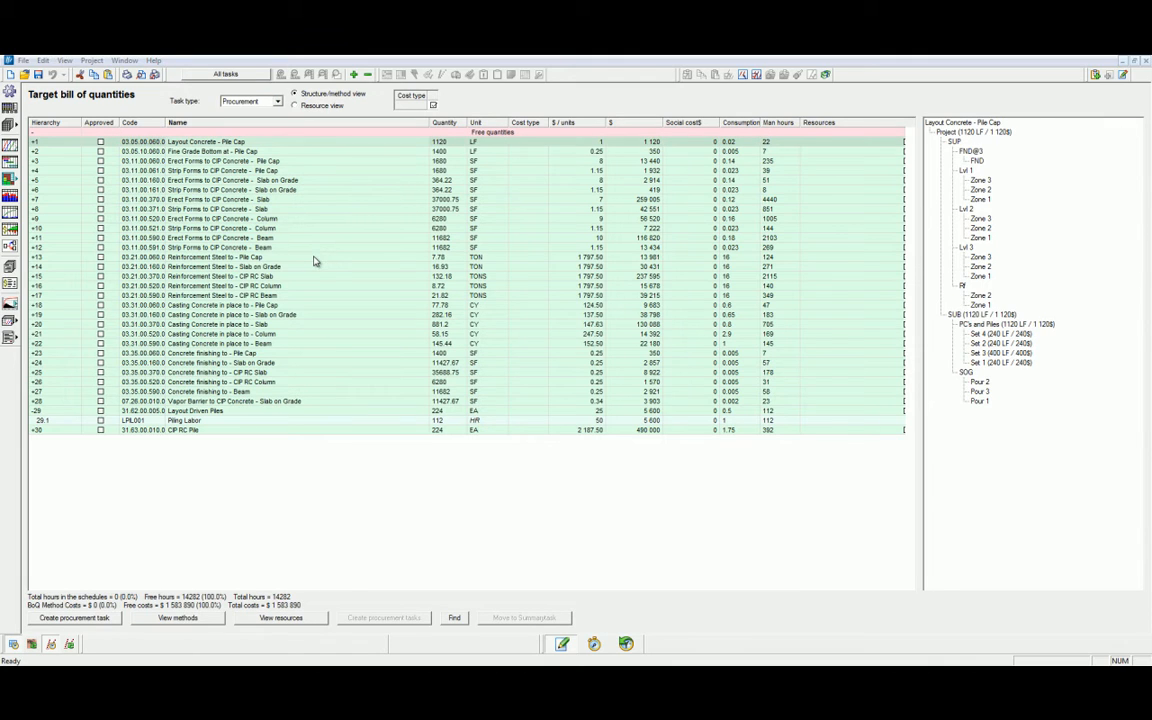
mouse_move(315, 266)
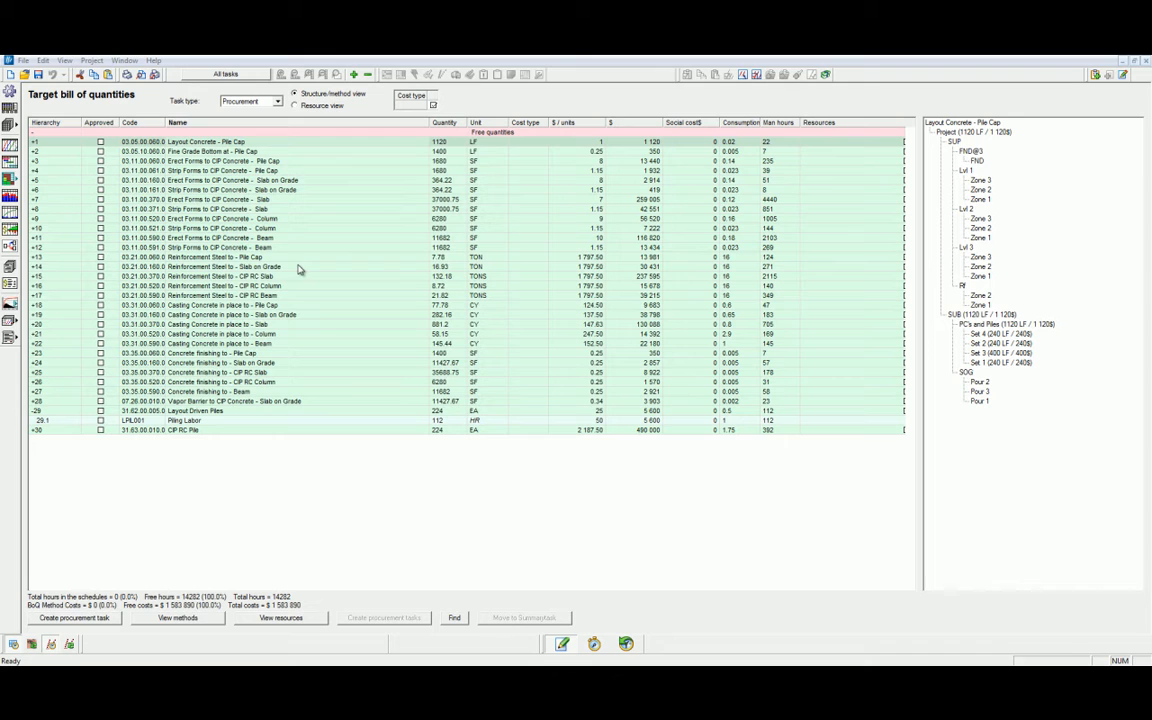
Create a procurement task from the five selected Reinforcement Steel rows
left_click(220, 255)
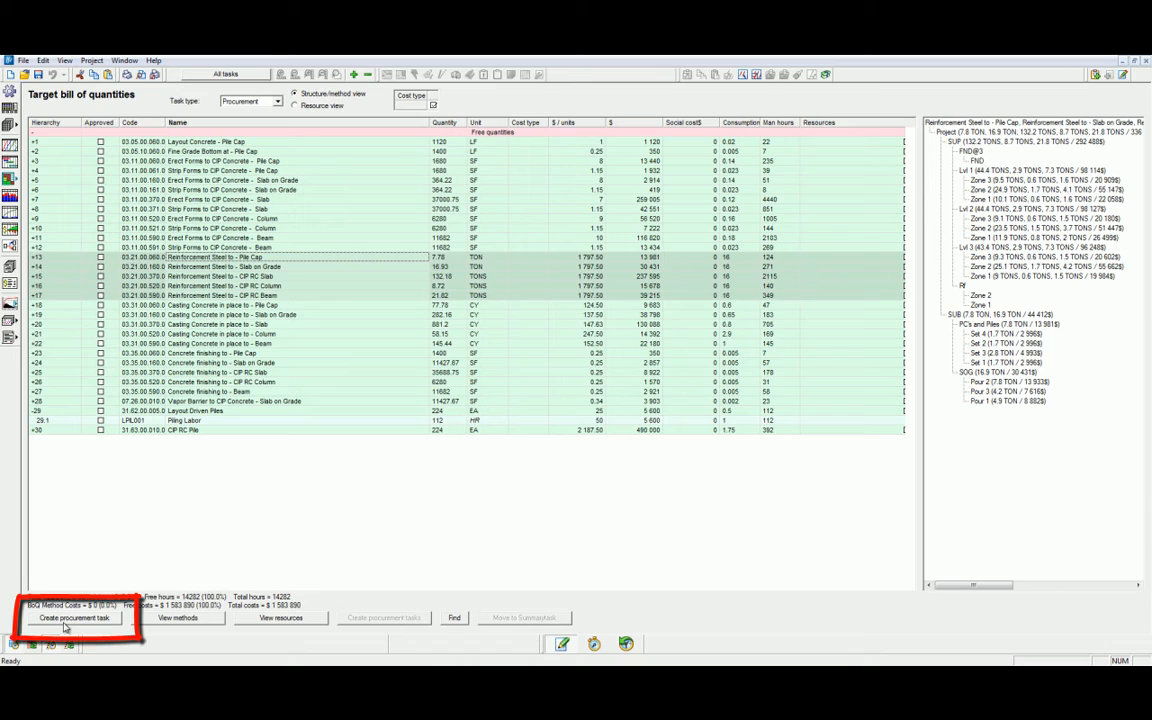
left_click(71, 617)
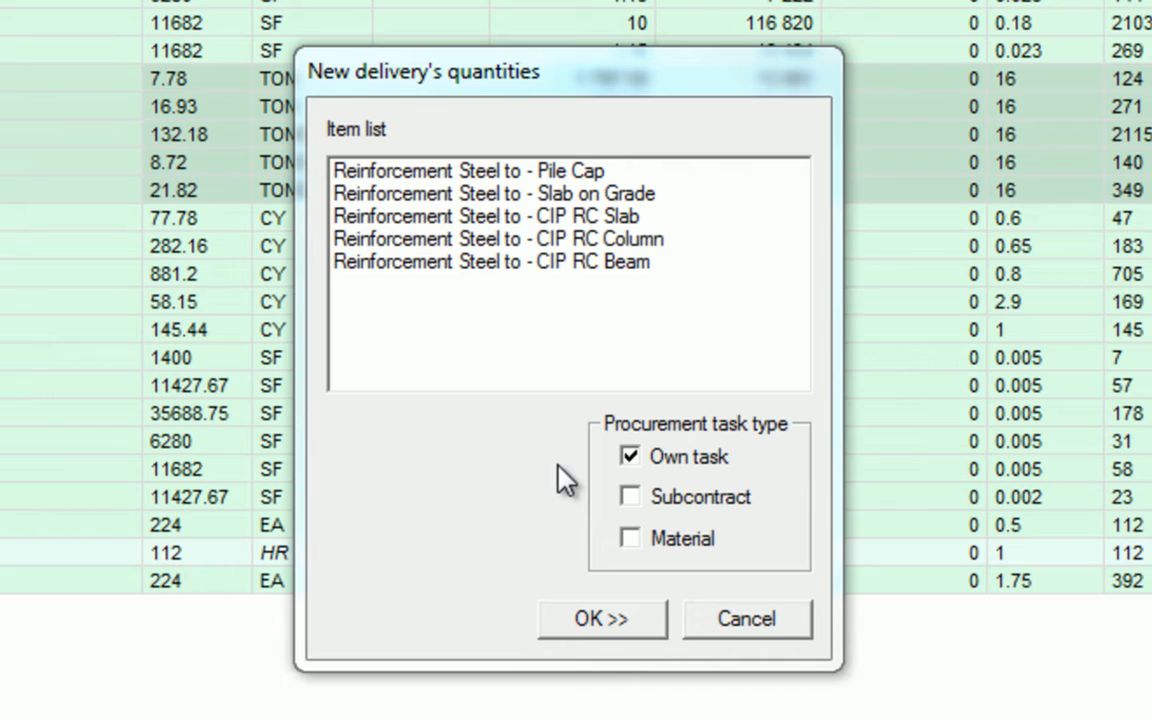
Type the task as Subcontract and Material instead of Own task and confirm
left_click(631, 457)
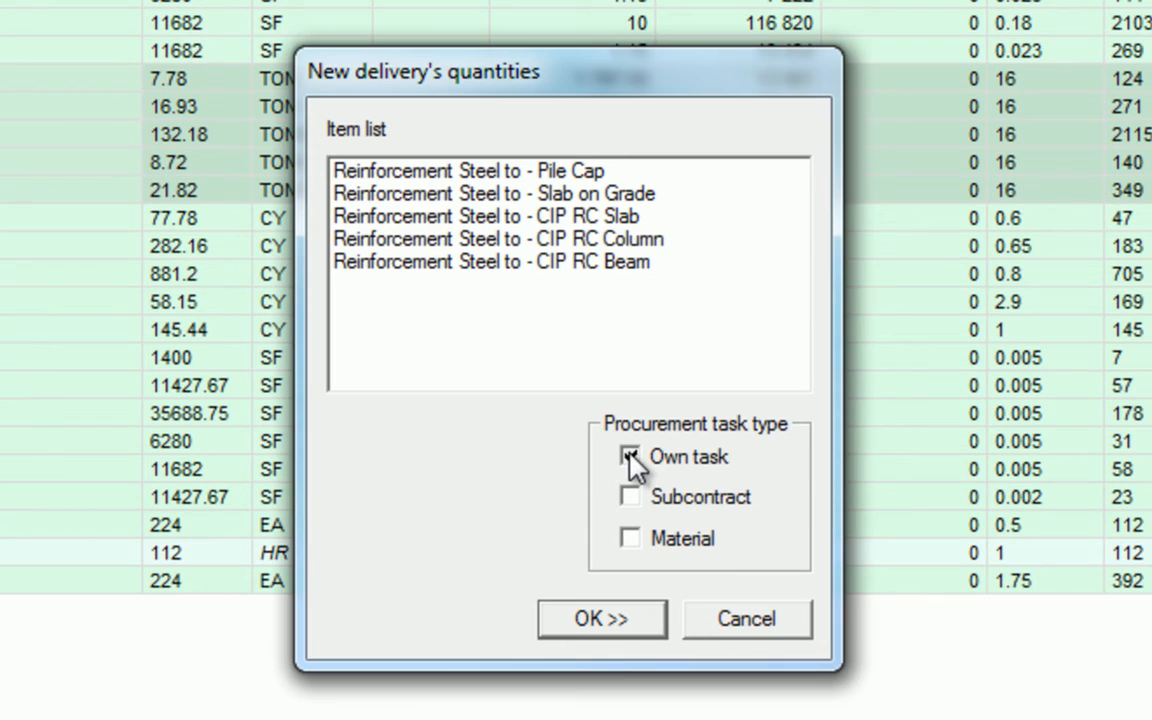
left_click(628, 497)
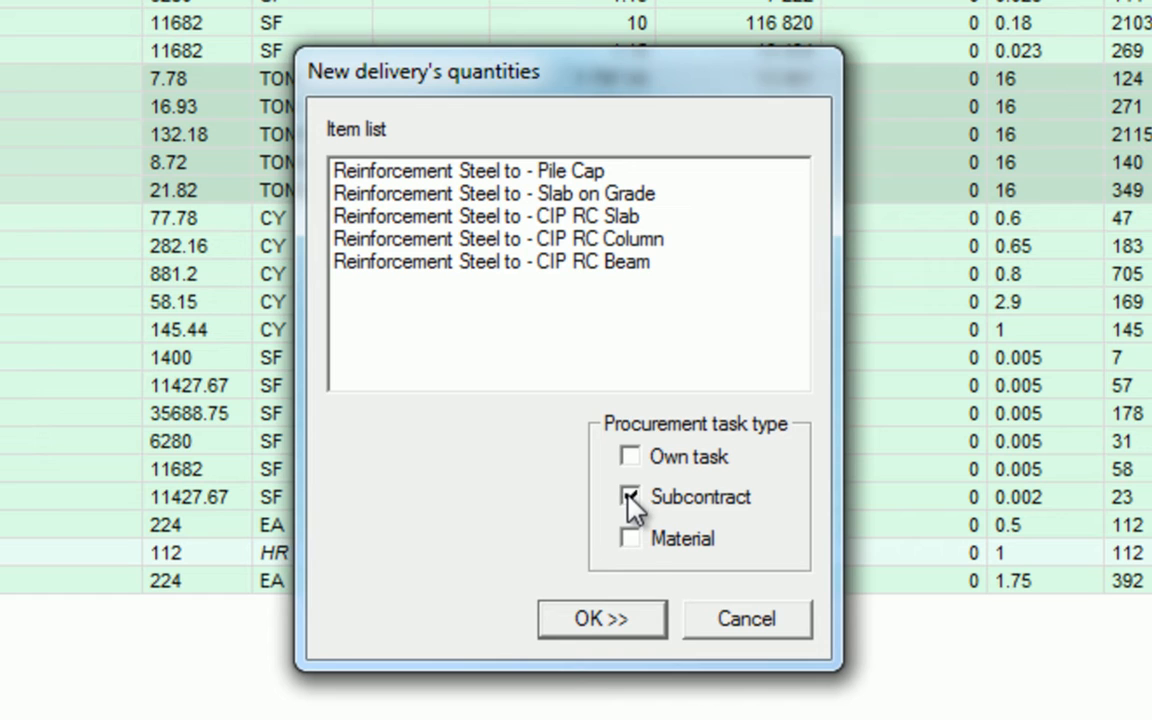
left_click(629, 539)
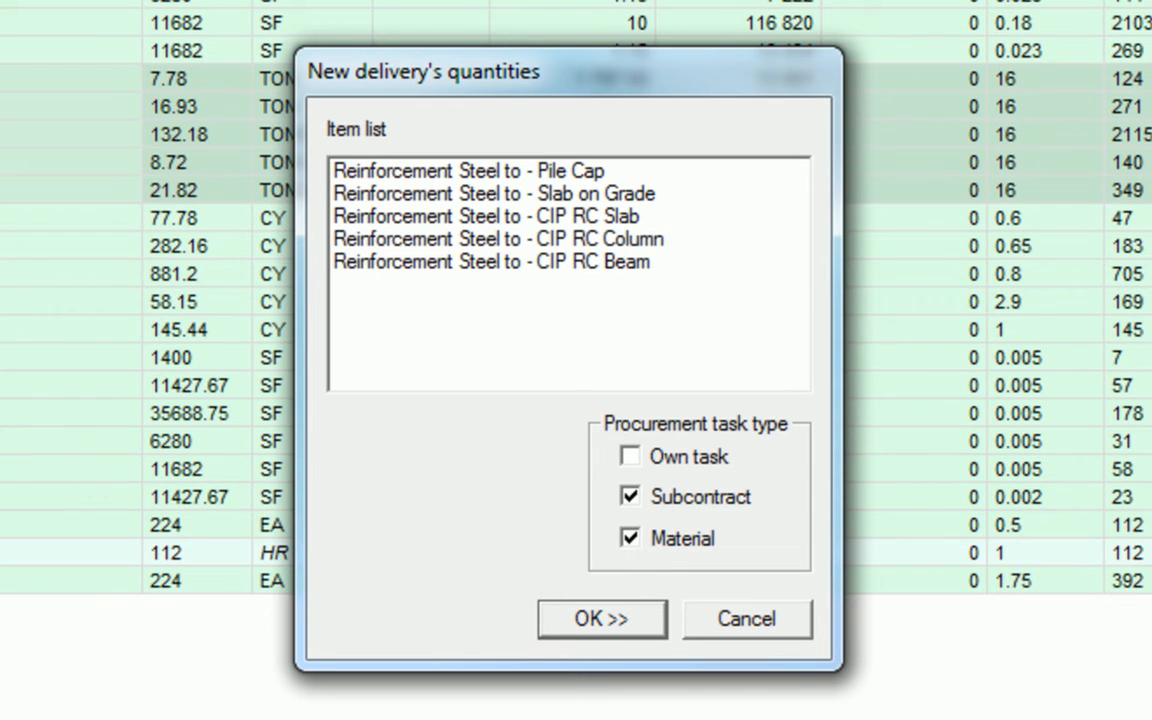
left_click(596, 619)
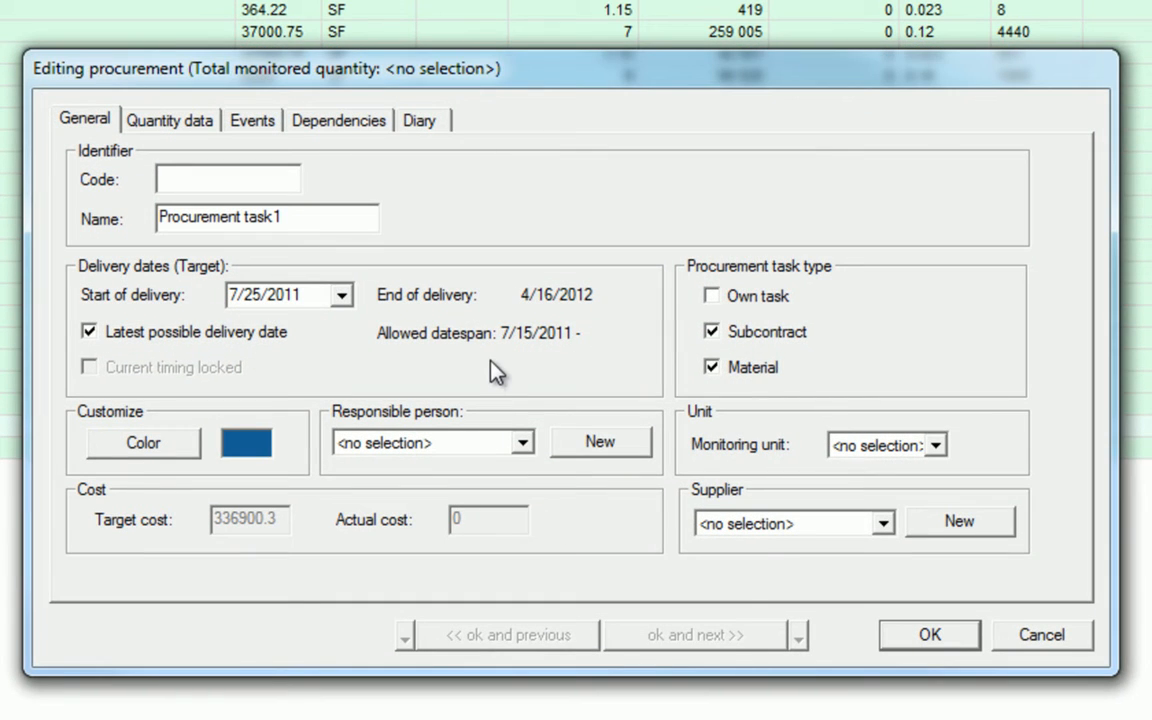
mouse_move(258, 217)
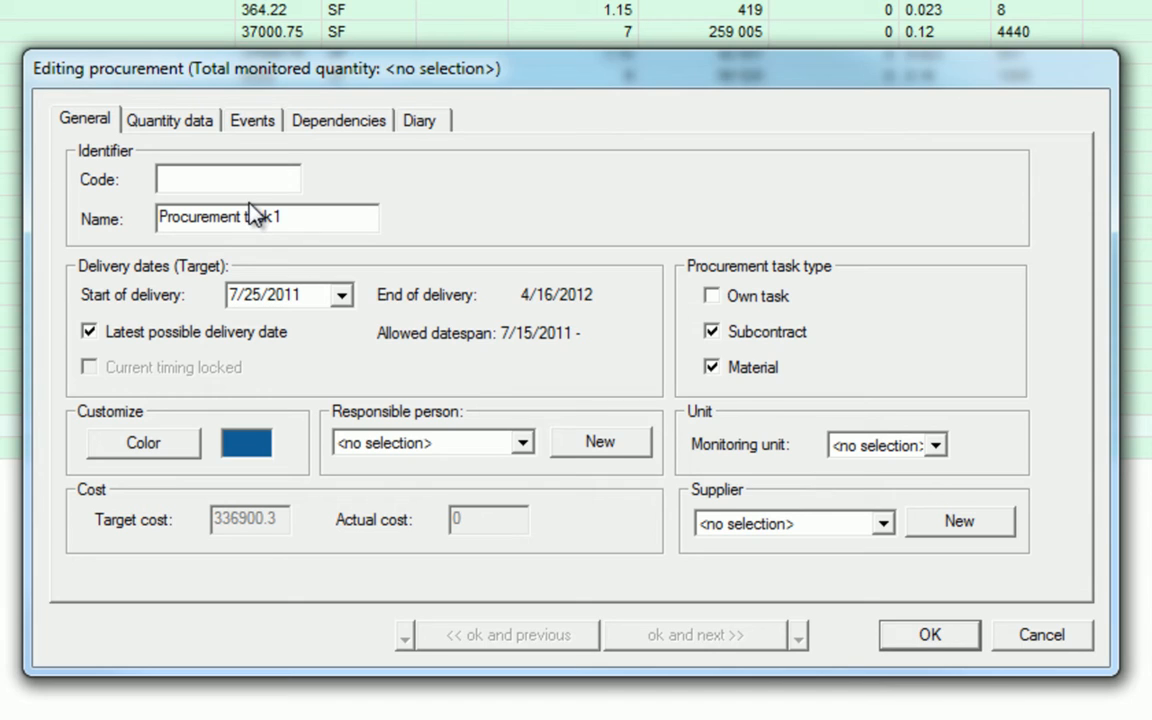
Enter code Rebar, name Rebar Procurement, and assign Steel supplier as supplier
left_click(227, 179)
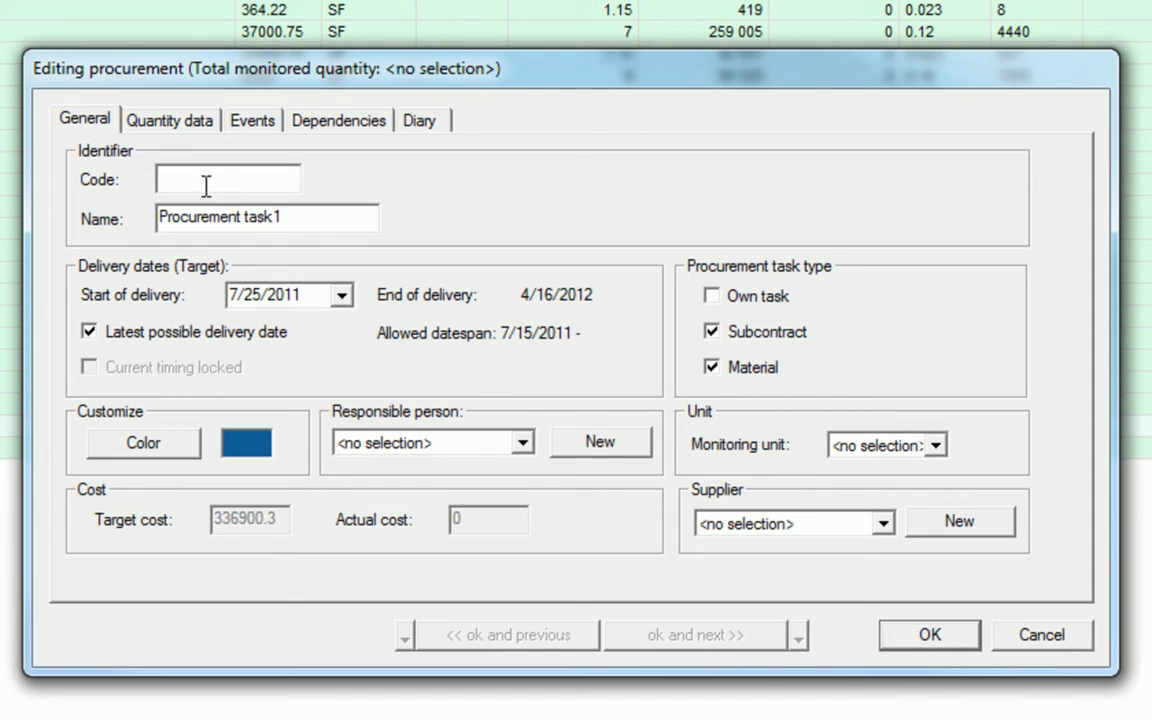
left_click(227, 179)
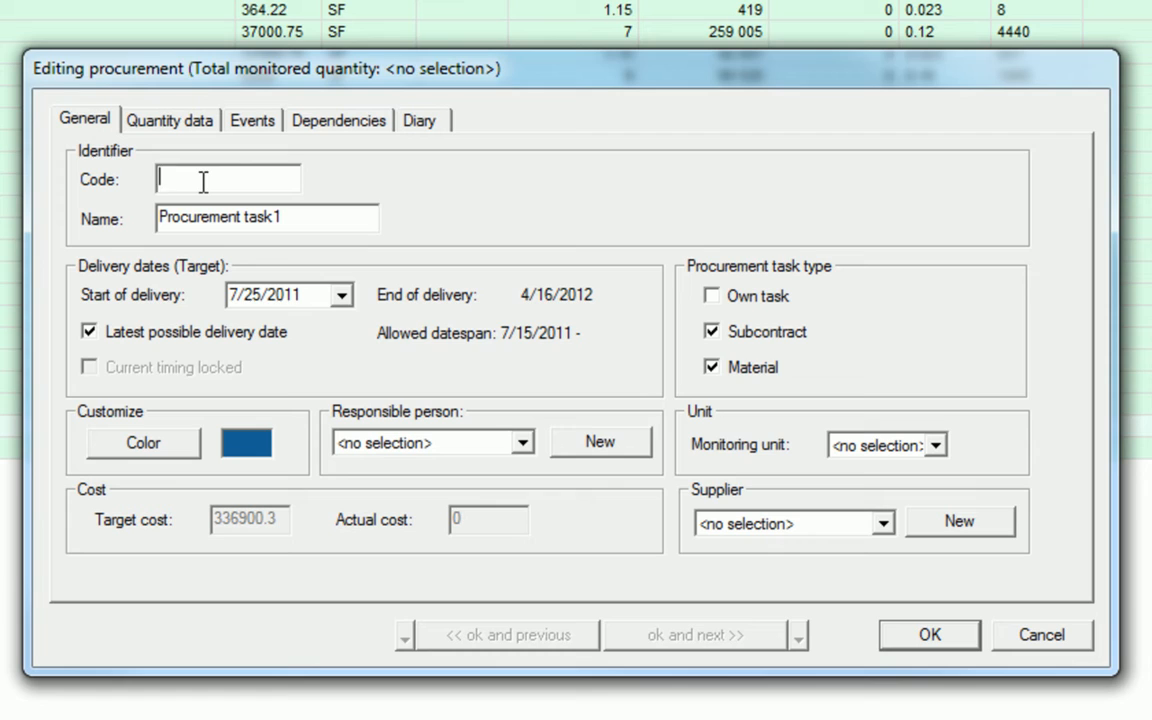
type("Rebar")
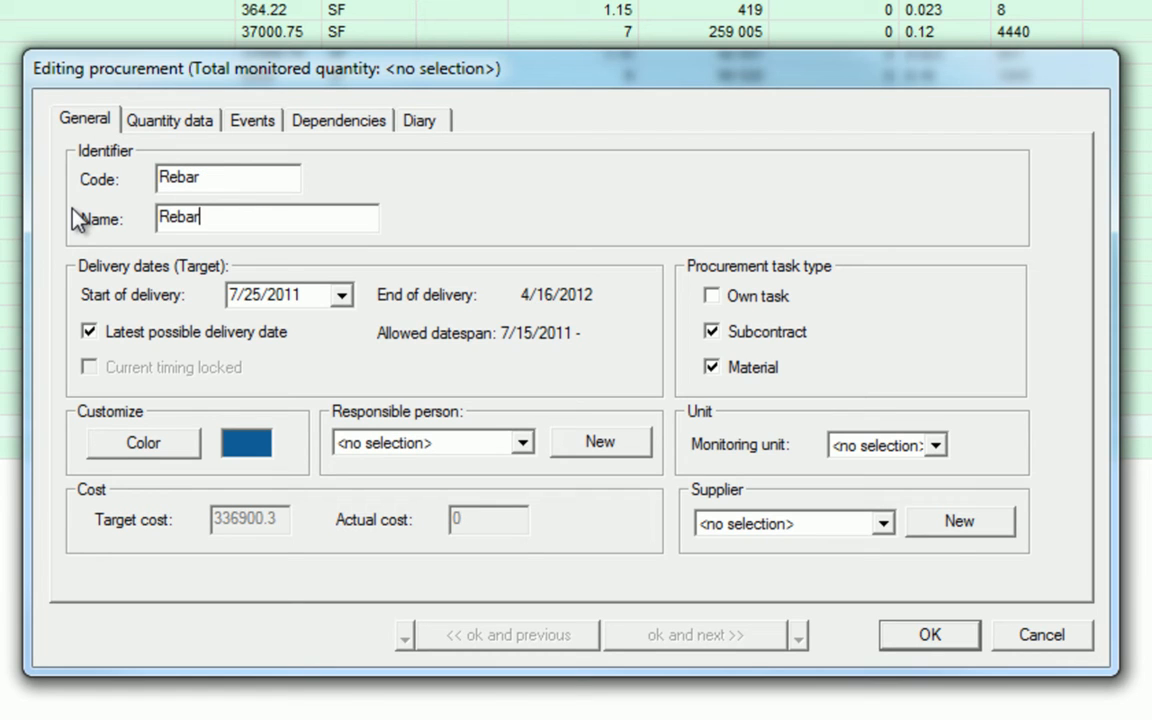
type("Procurement")
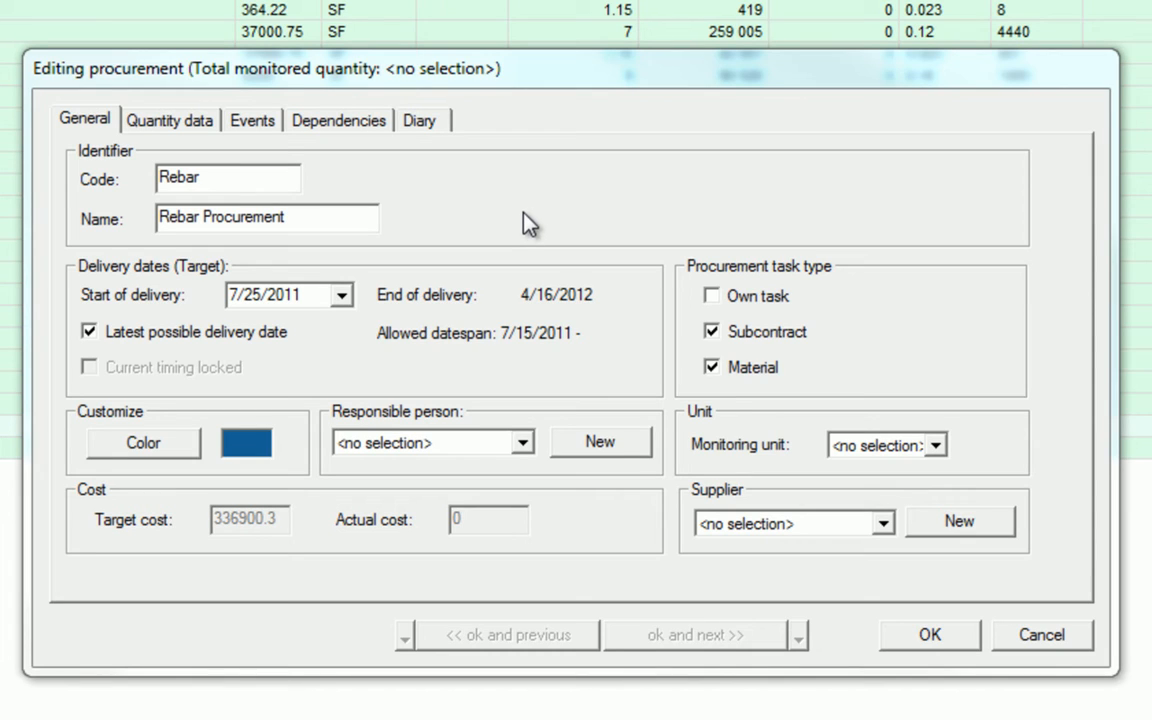
mouse_move(510, 213)
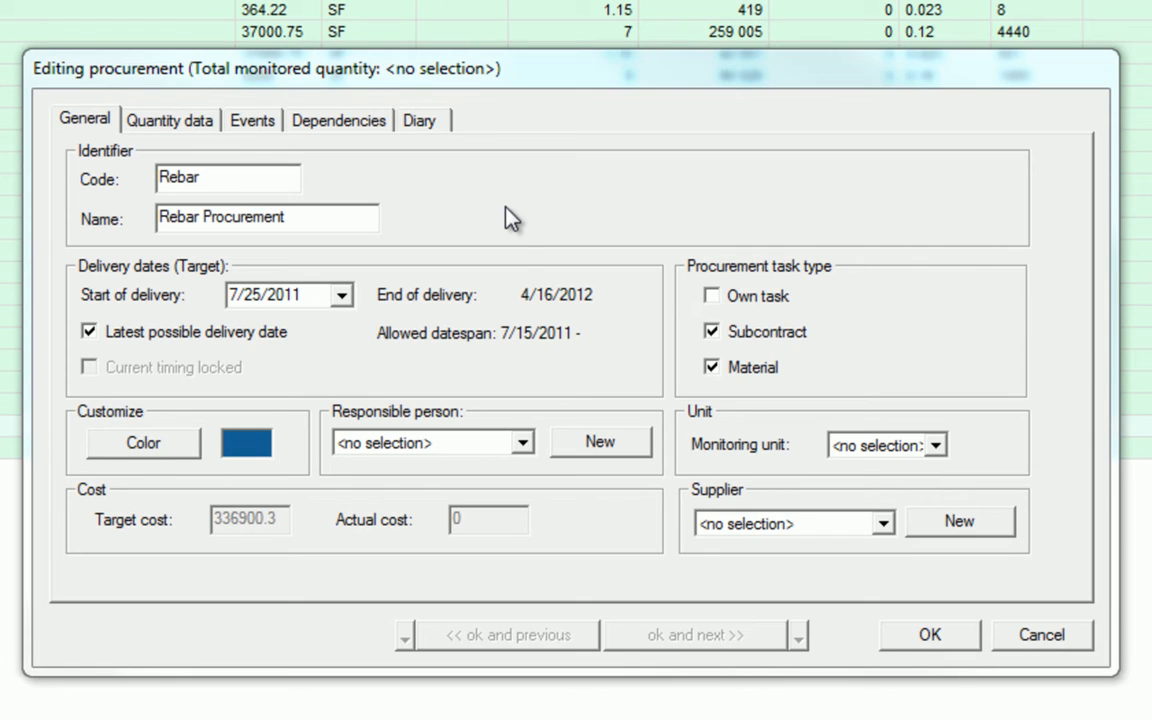
mouse_move(539, 375)
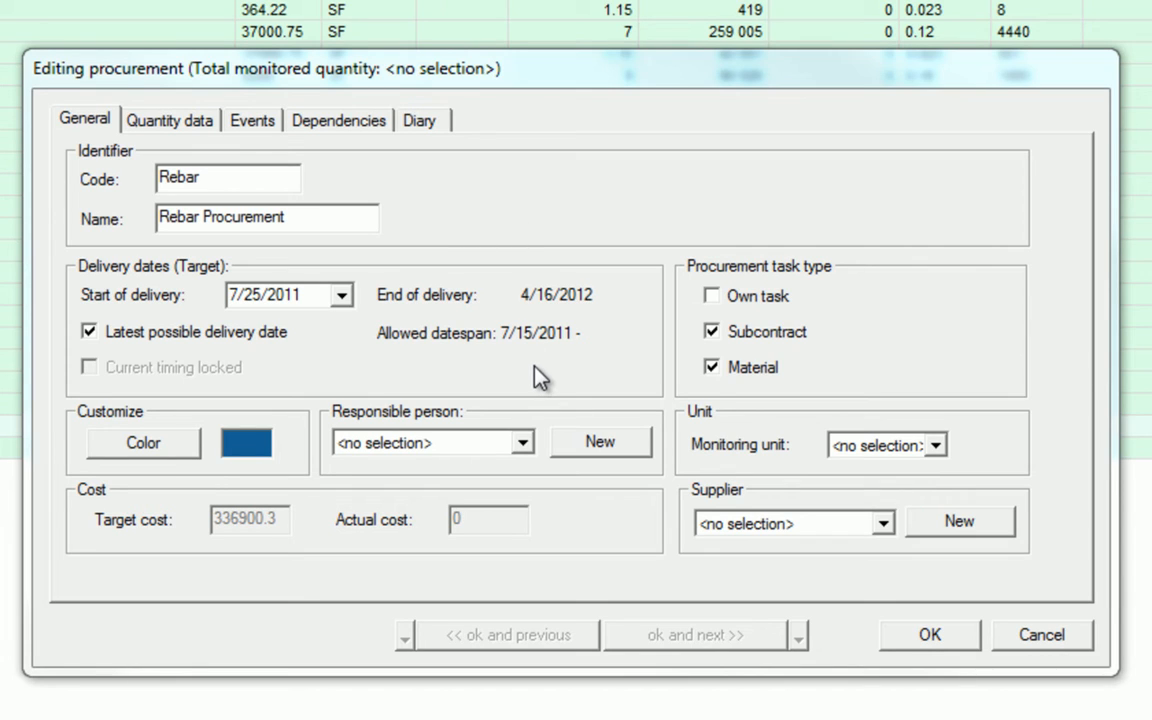
left_click(942, 444)
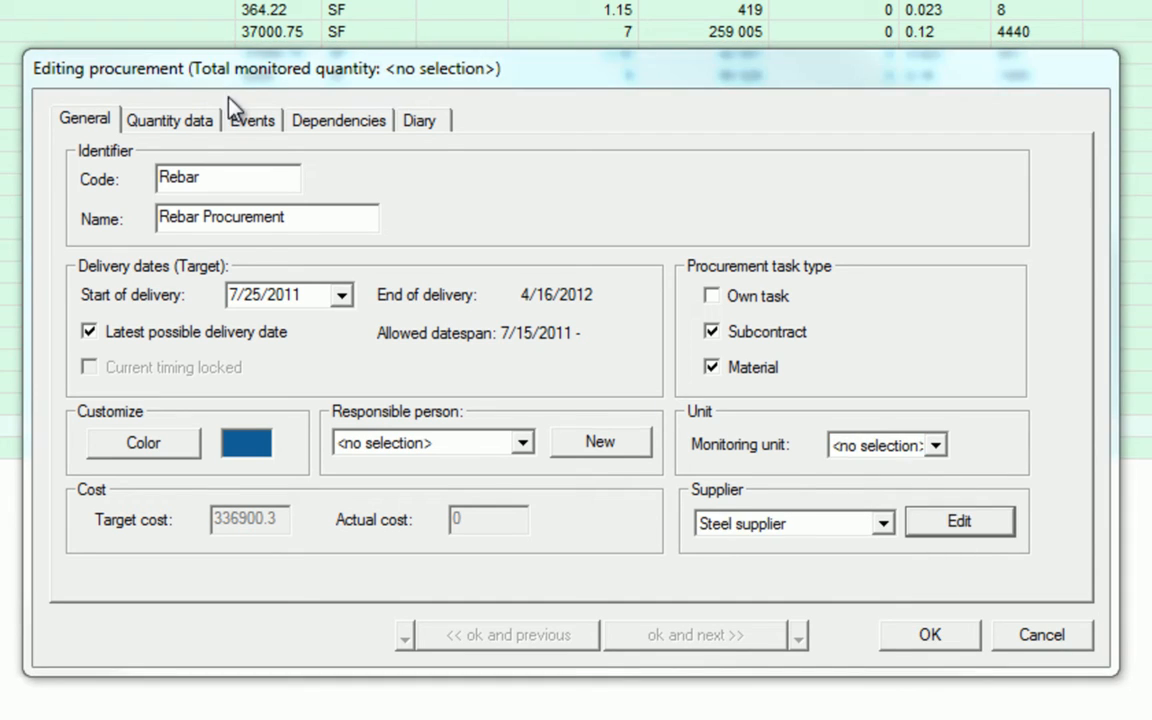
Set the monitoring unit to TON and view quantities by structure and method (24.7 TON)
left_click(170, 120)
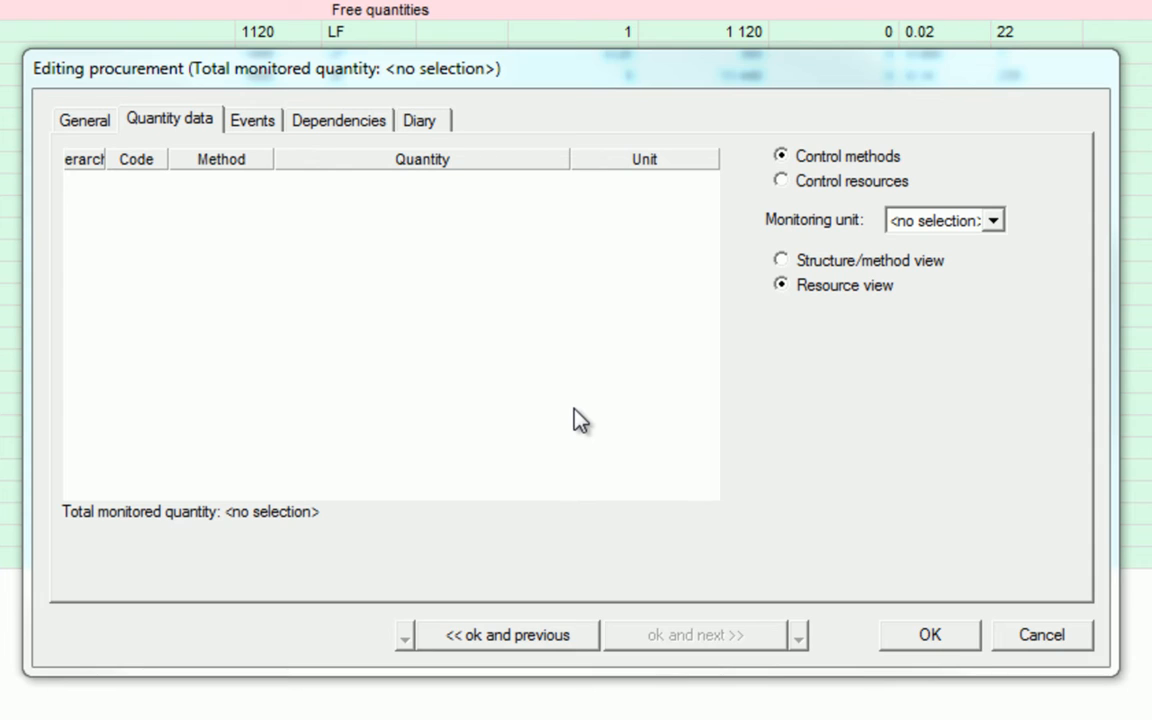
mouse_move(803, 268)
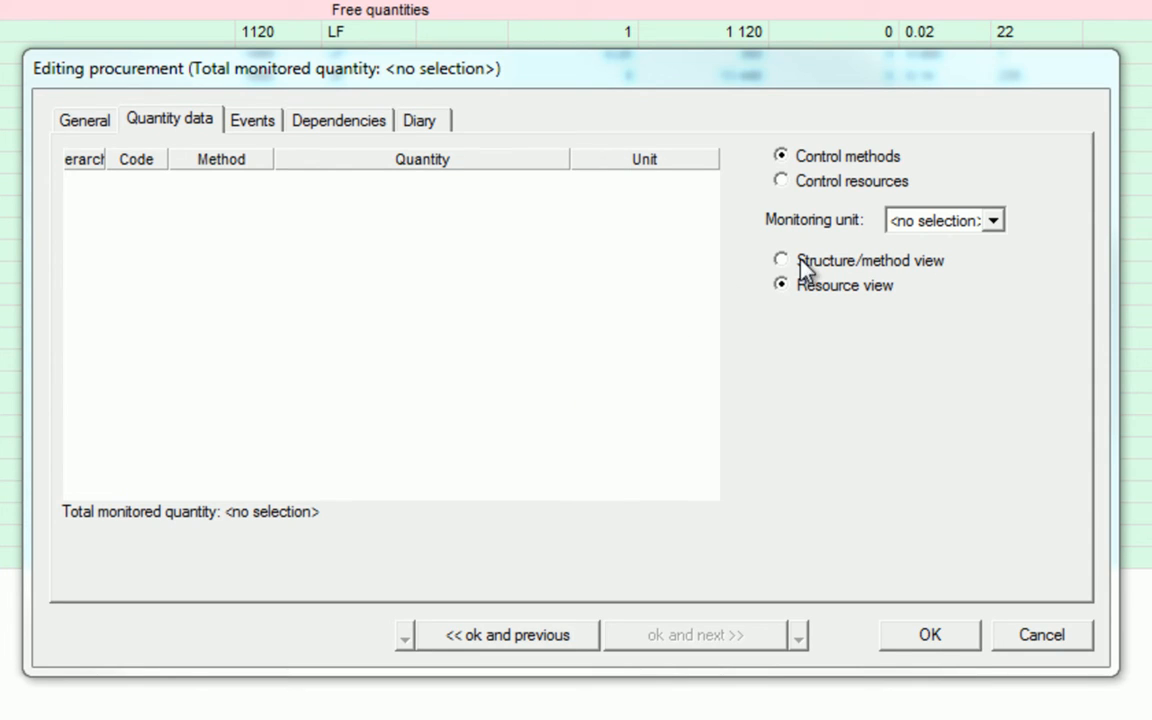
left_click(1000, 219)
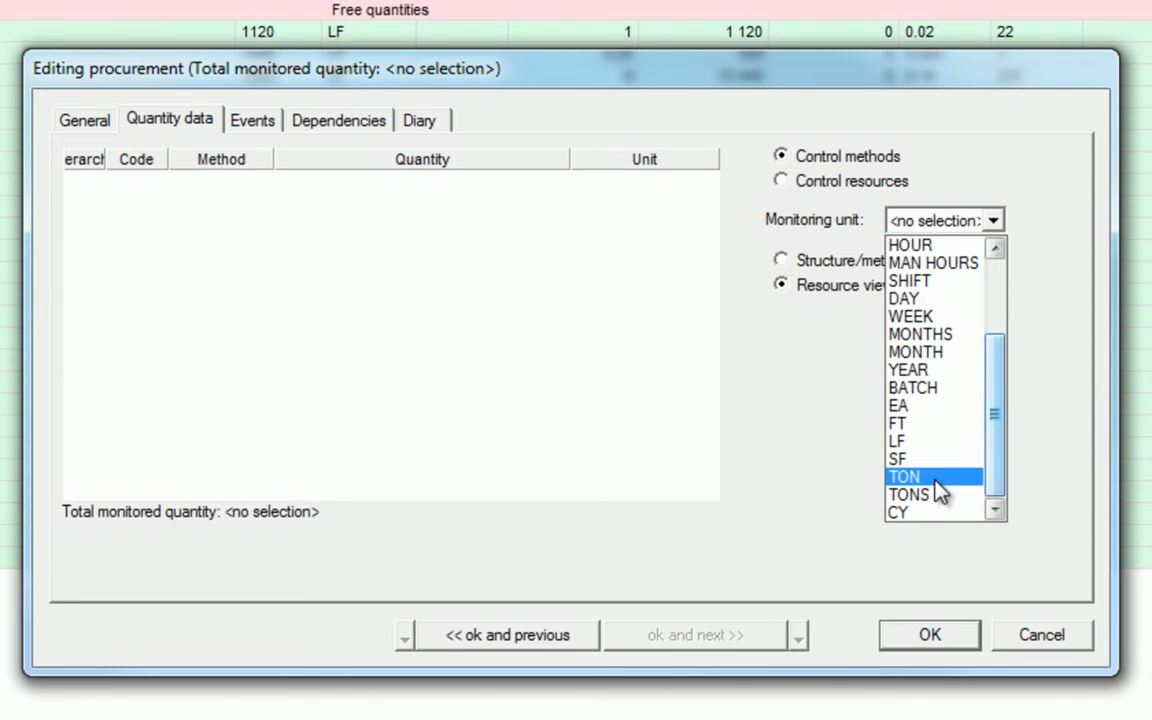
left_click(907, 477)
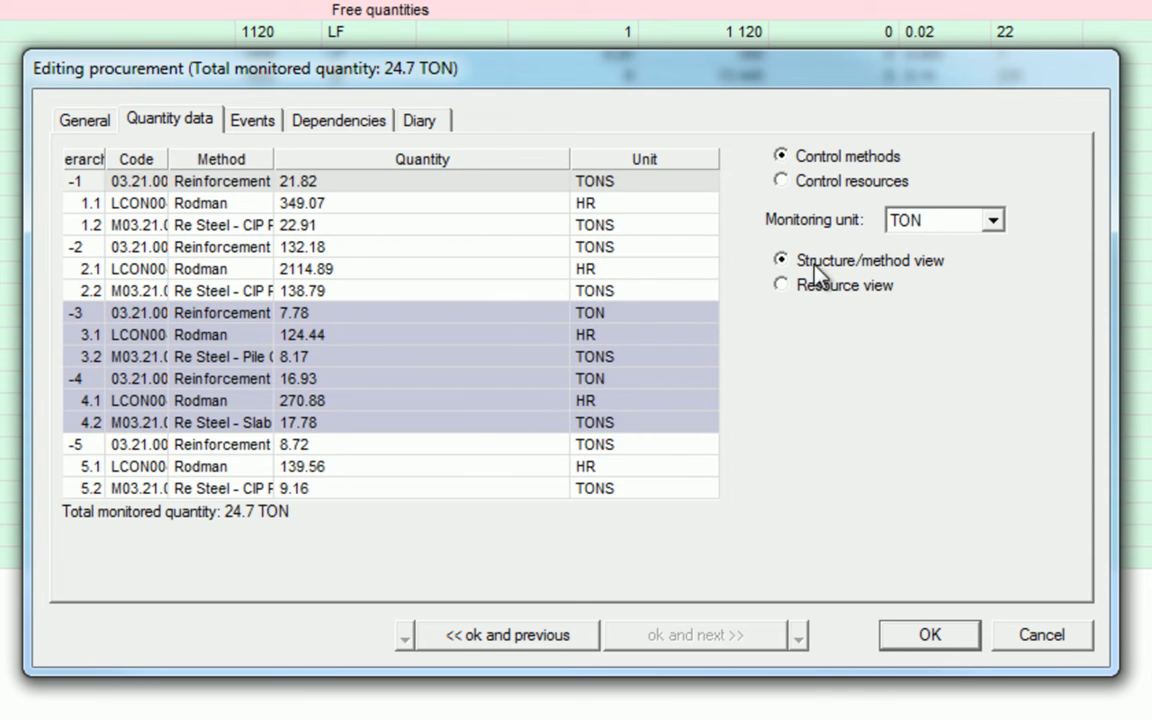
left_click(252, 120)
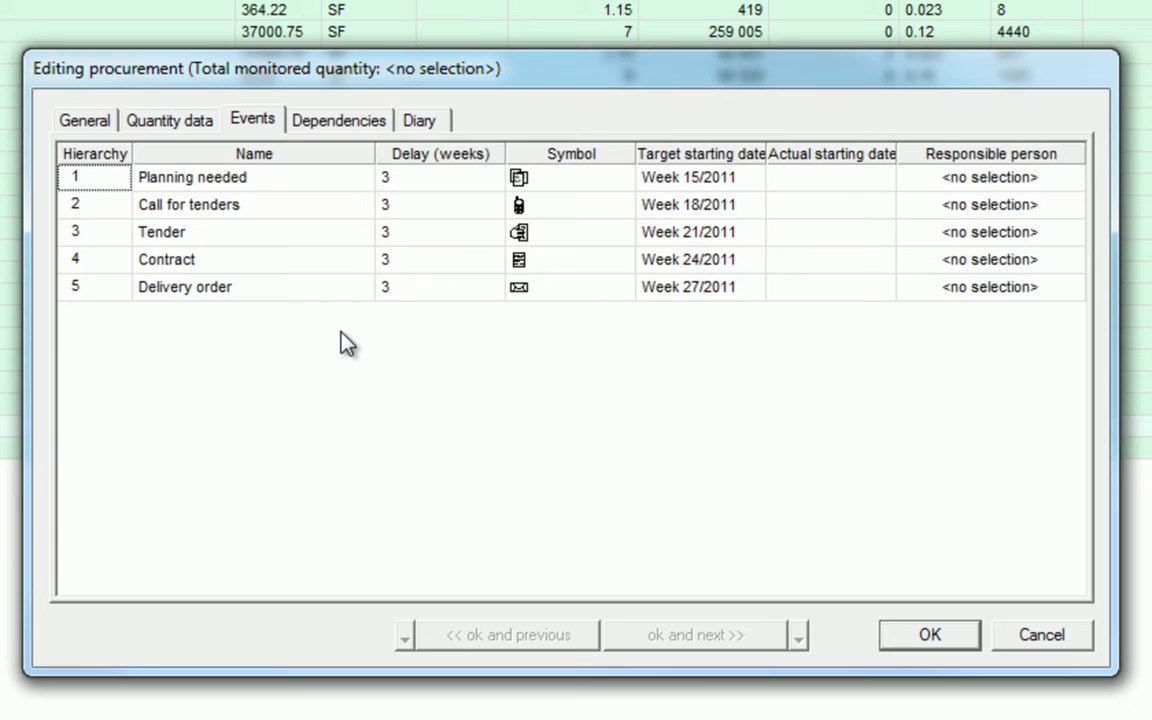
mouse_move(358, 135)
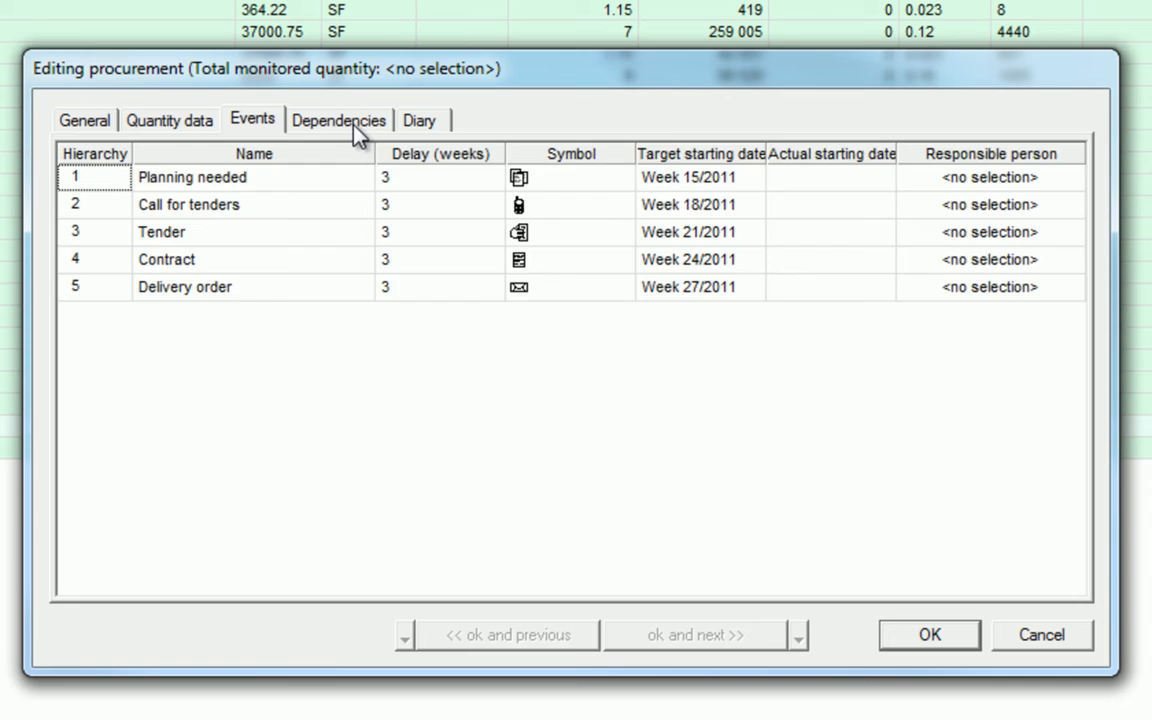
Review the method dependencies from Rebar to Pile Caps through Slabs, then confirm the task
left_click(339, 120)
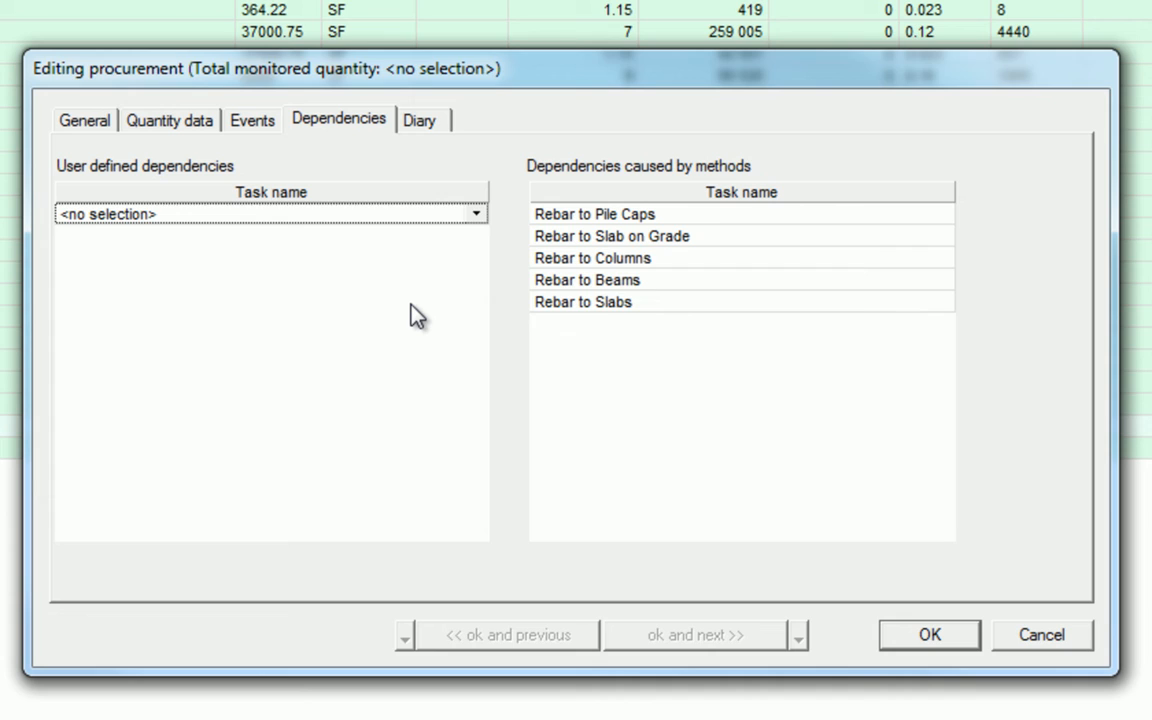
mouse_move(418, 180)
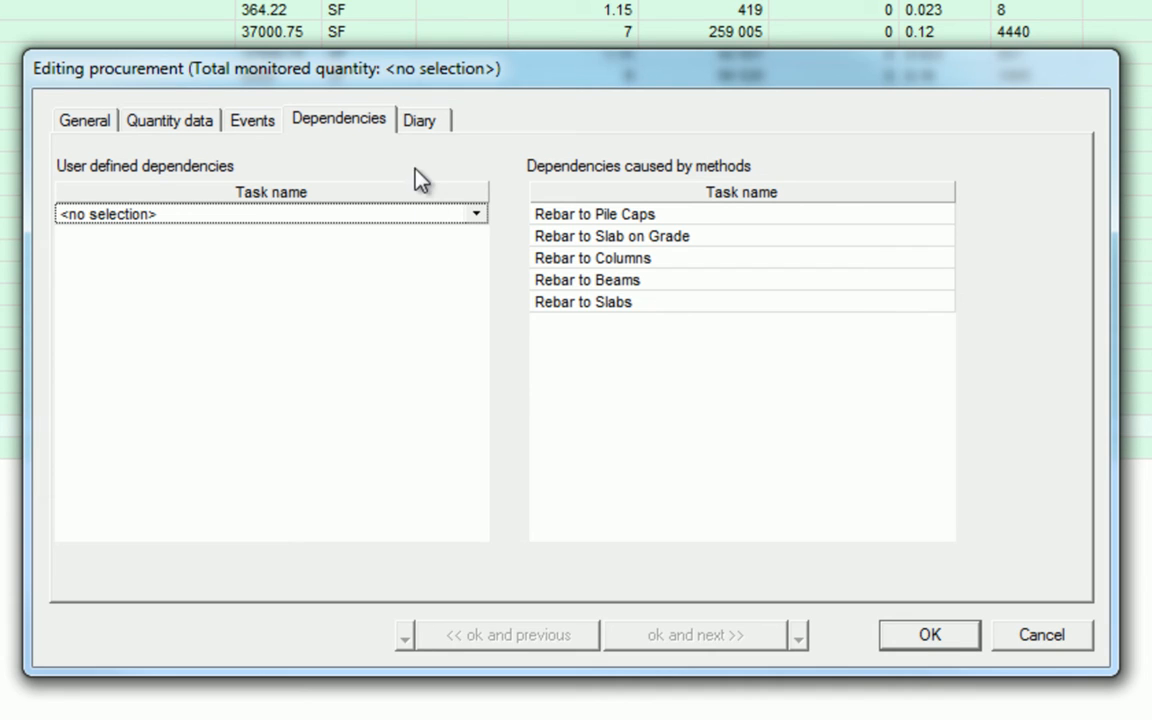
left_click(419, 120)
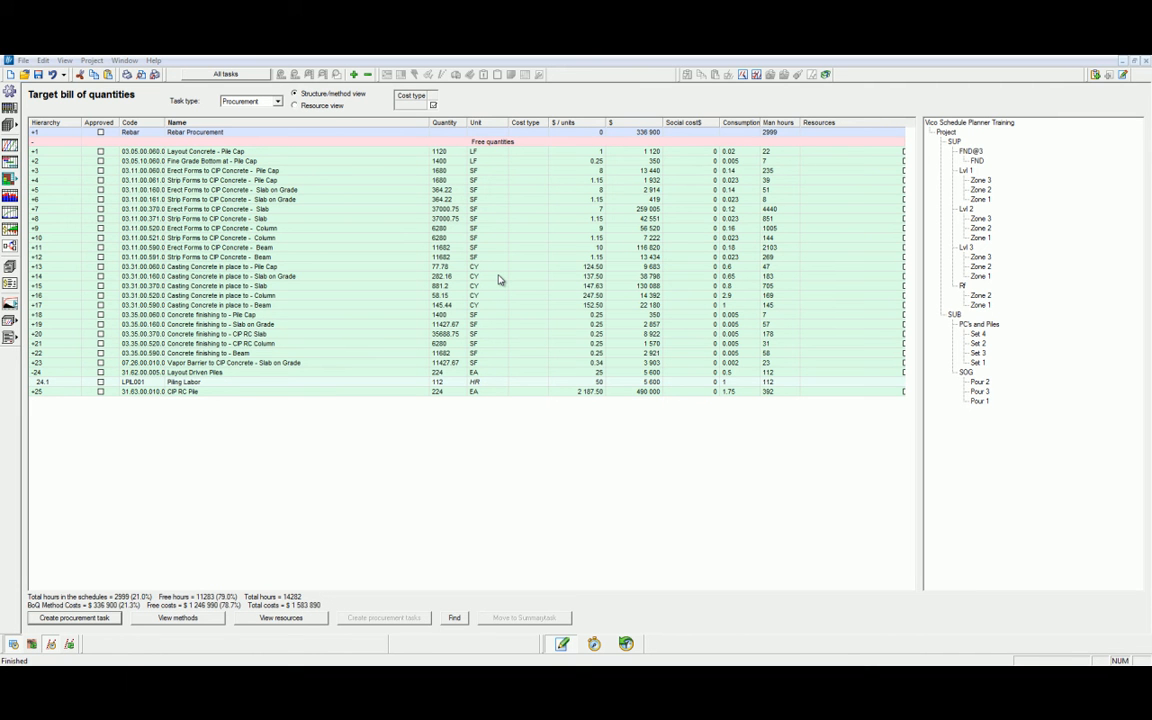
mouse_move(464, 270)
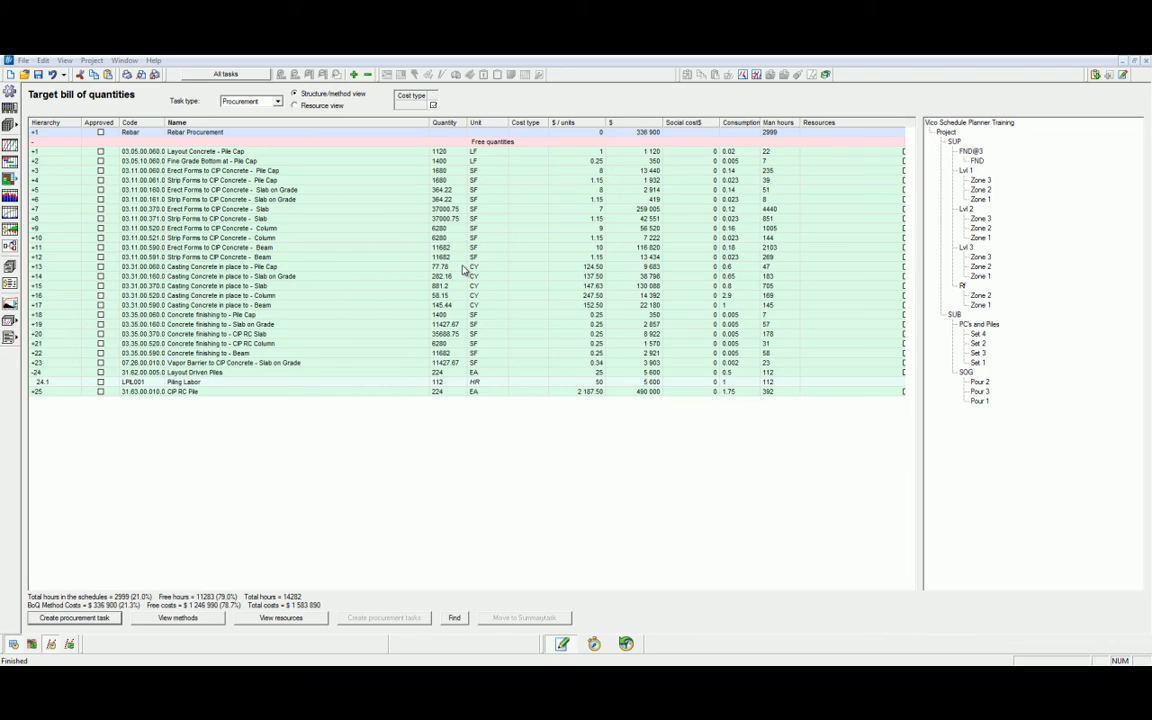
mouse_move(375, 228)
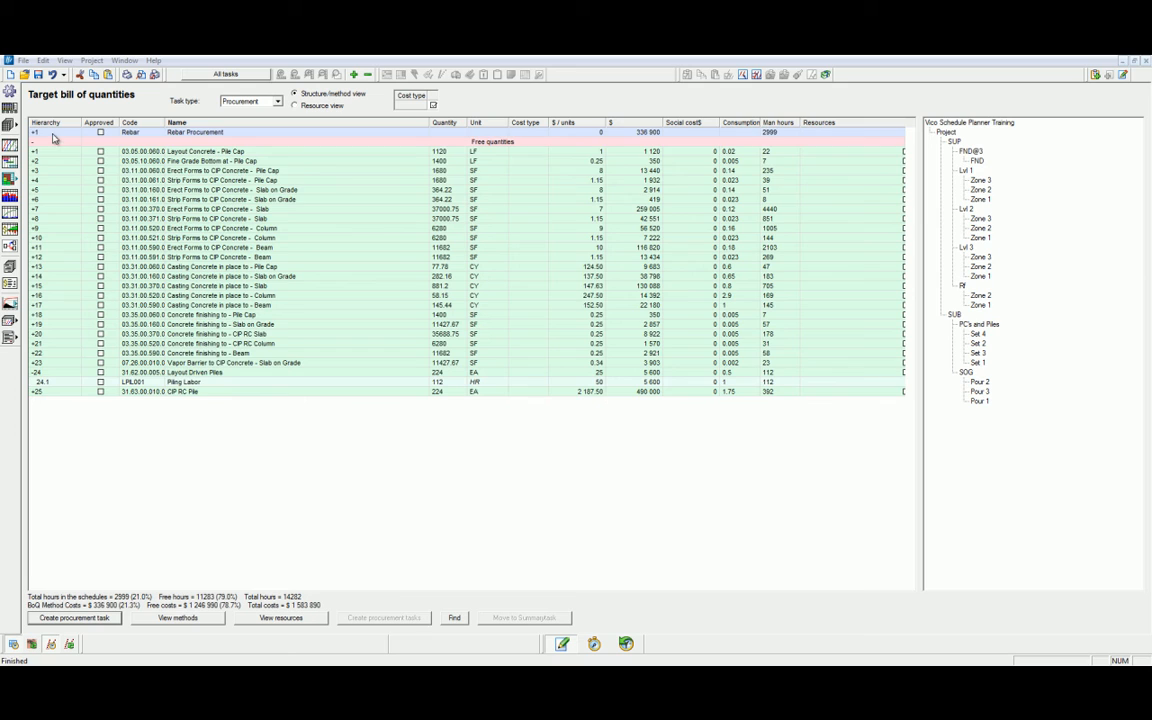
Expand the Rebar Procurement row to reveal its five Reinforcement Steel items
left_click(35, 132)
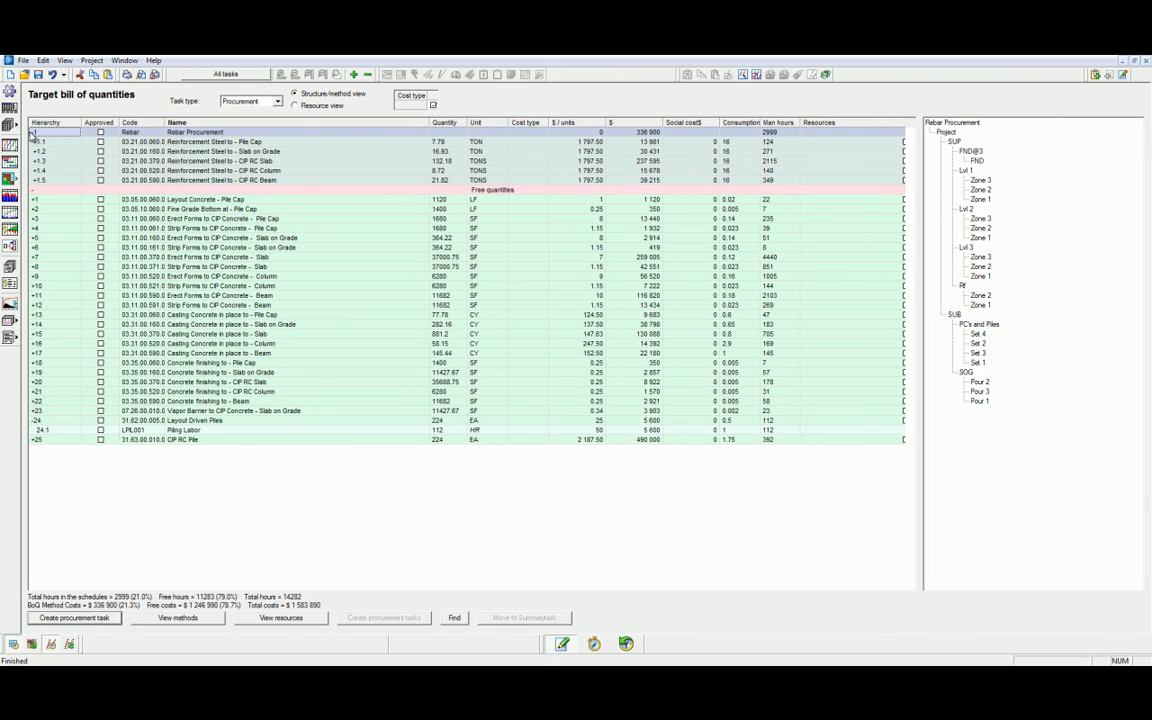